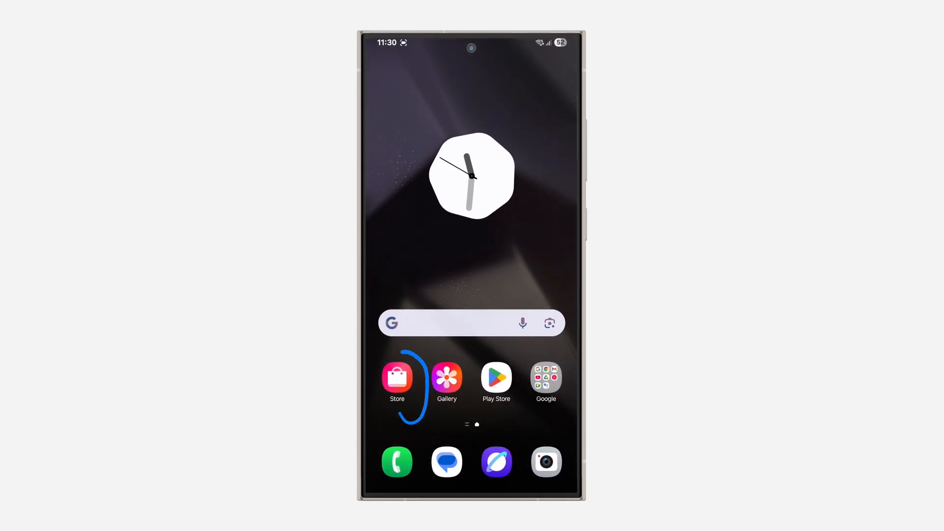
- Launch Galaxy Store and install the new version over 4.5.91.3
{"action": "left_click", "coordinate": [396, 377]}
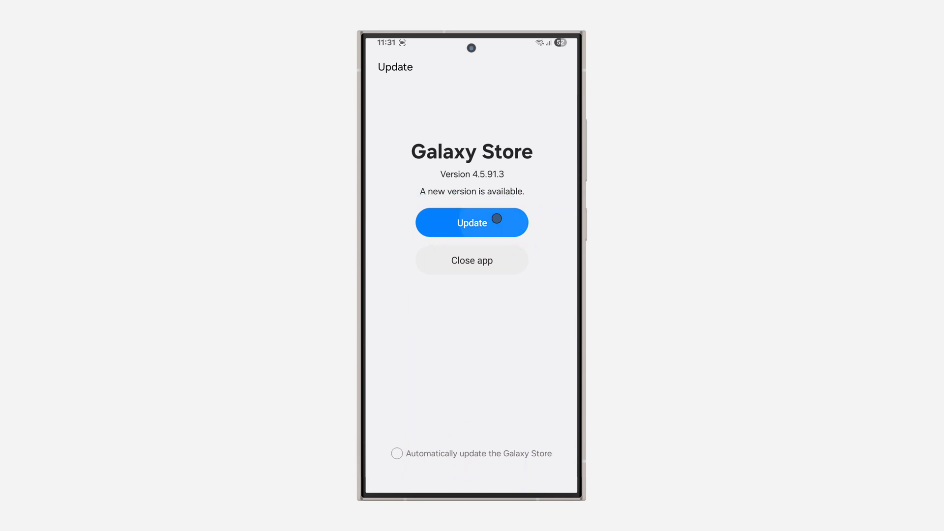
{"action": "left_click", "coordinate": [471, 222]}
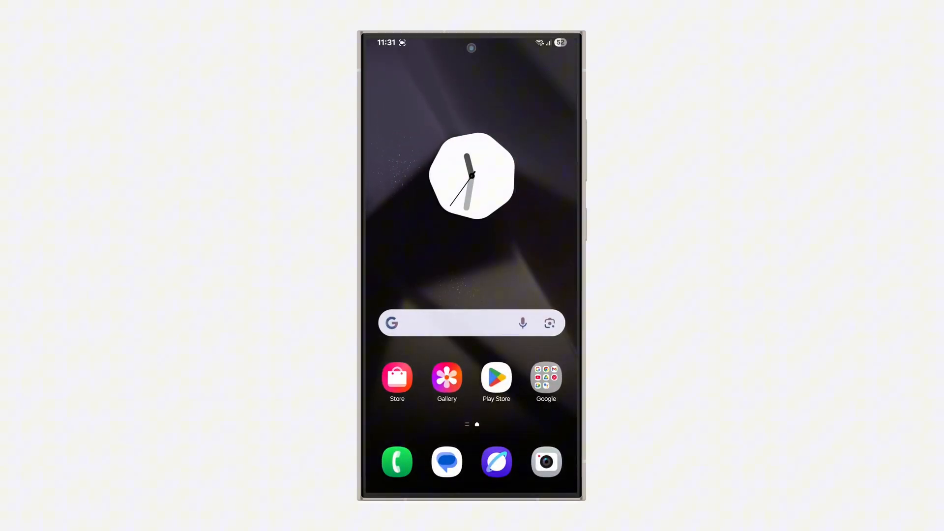
- Reopen the updated Galaxy Store from its home screen icon
{"action": "left_click", "coordinate": [397, 379]}
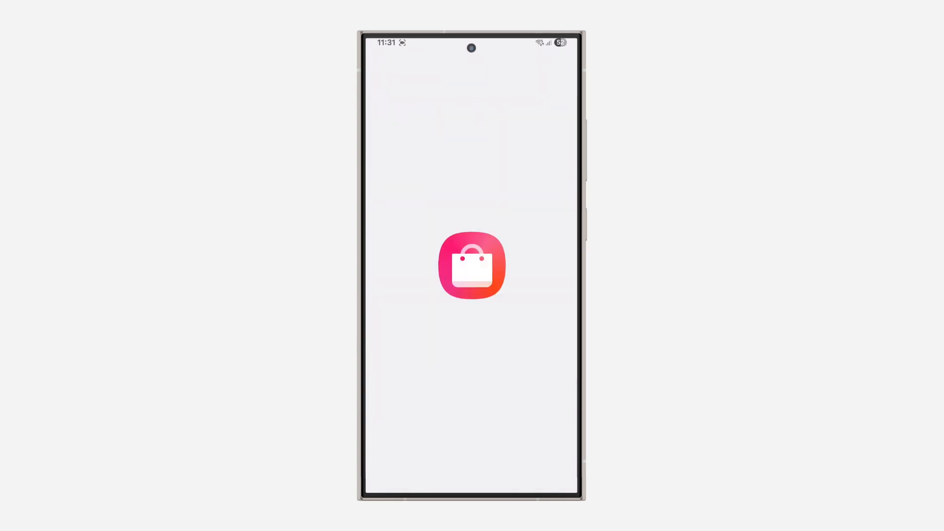